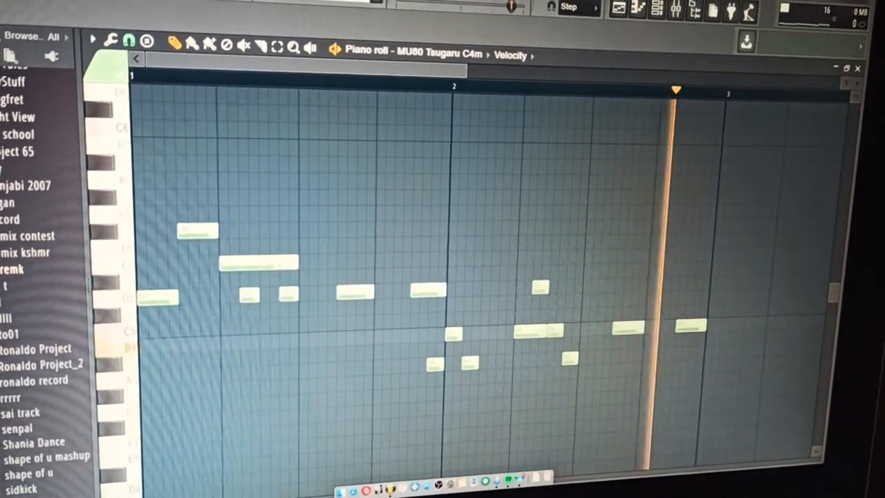
Bring up the piano roll Tools (wrench) menu over the two-bar melody.
{"action": "left_click", "coordinate": [137, 57]}
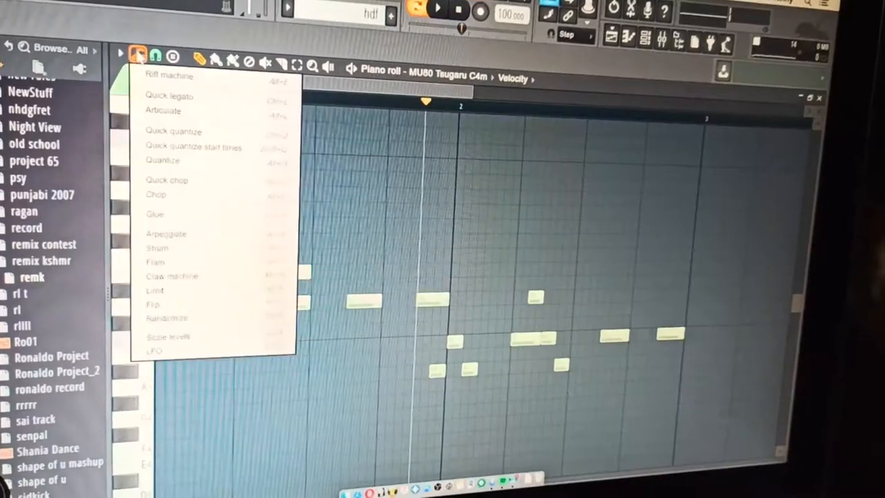
Use the Flip score flipper with Flip horizontally on and Flip vertically off.
{"action": "left_click", "coordinate": [153, 304]}
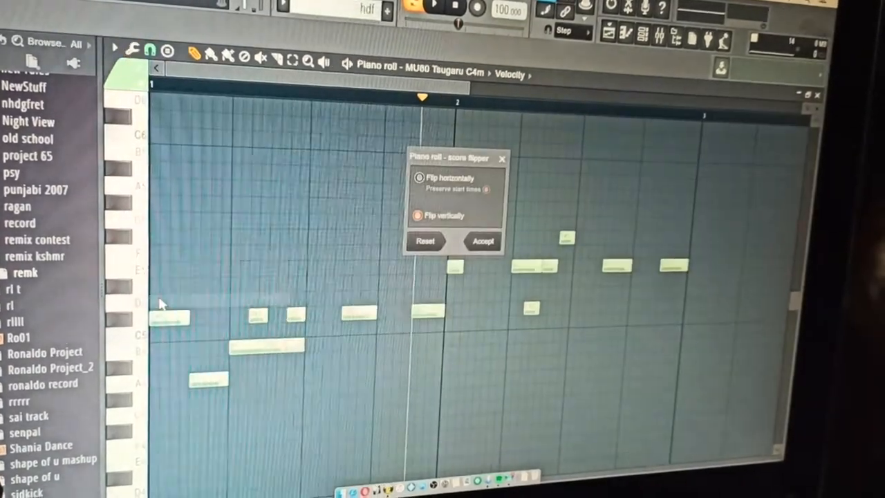
{"action": "left_click", "coordinate": [420, 216]}
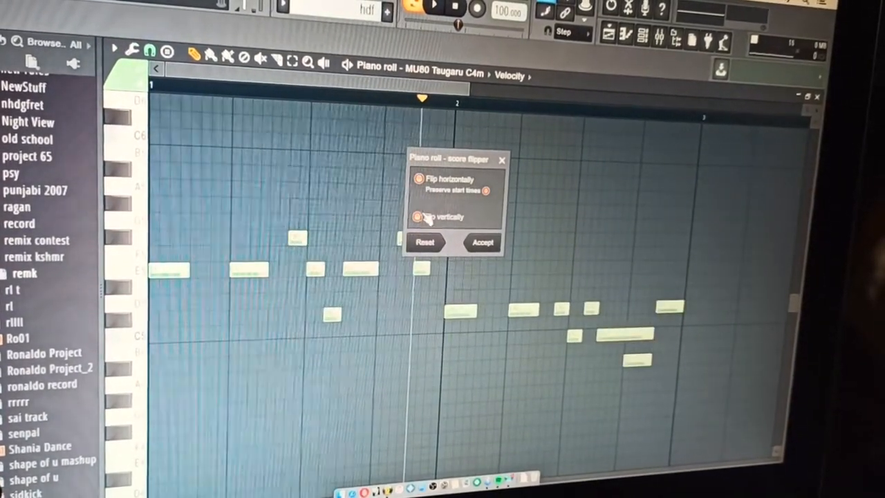
{"action": "left_click", "coordinate": [419, 216]}
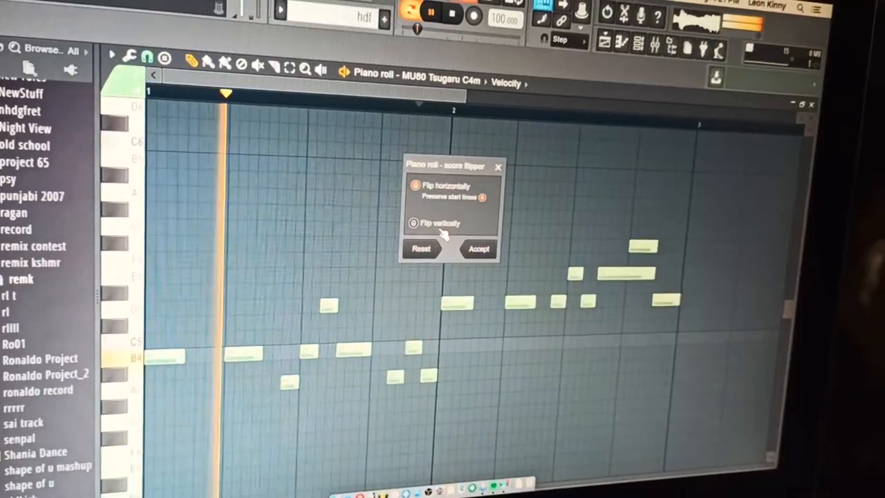